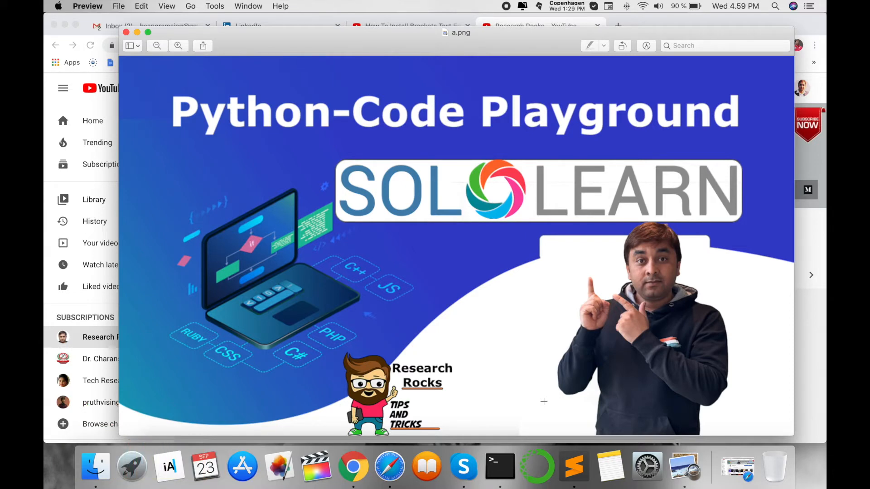
# - Close the a.png thumbnail in Preview to return to the Research Rocks channel page
pyautogui.click(353, 467)
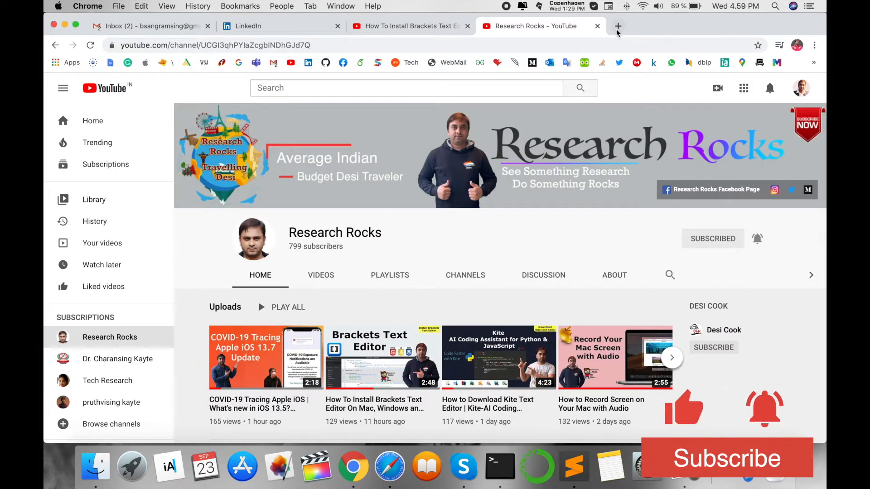
# - In a new tab, search Google for 'python 3 | code playground' and open the sololearn.com result
pyautogui.click(618, 26)
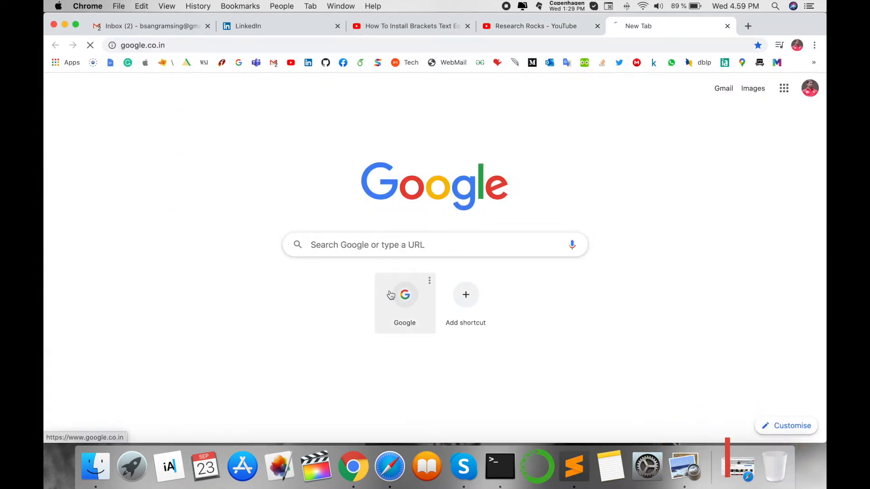
pyautogui.write('pyth')
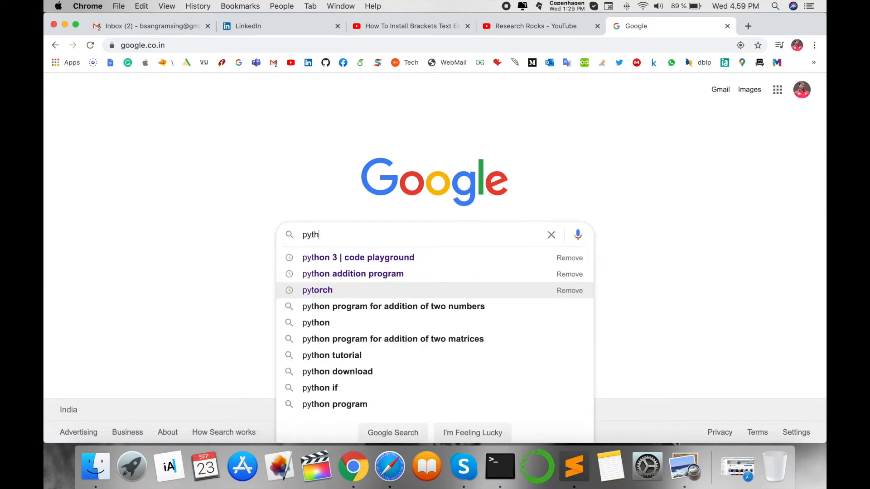
pyautogui.click(358, 258)
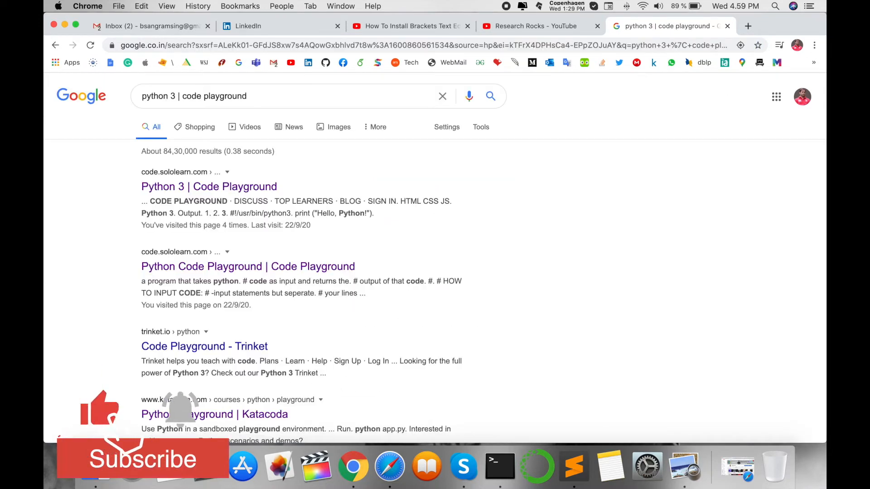
pyautogui.moveTo(209, 186)
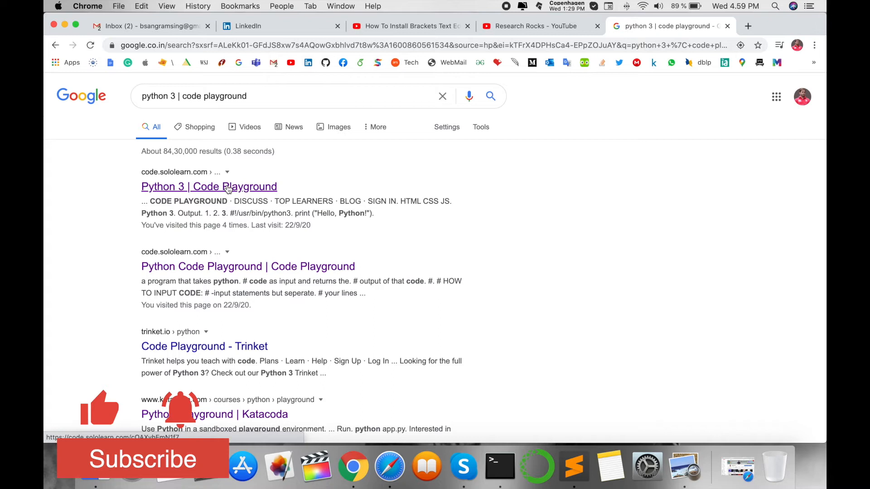
pyautogui.click(209, 186)
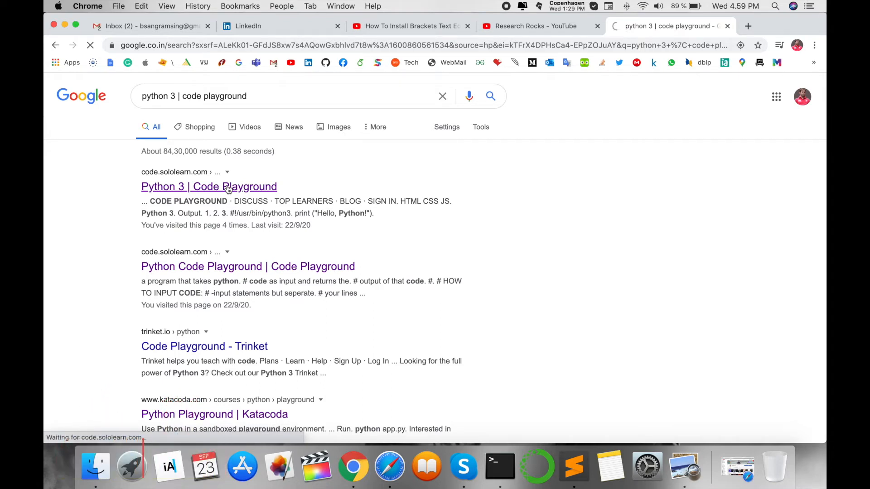
pyautogui.click(210, 186)
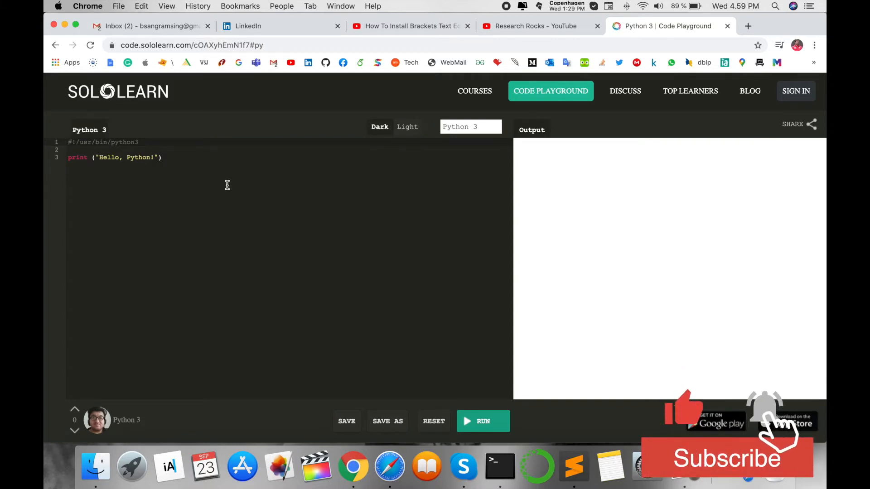
pyautogui.click(408, 126)
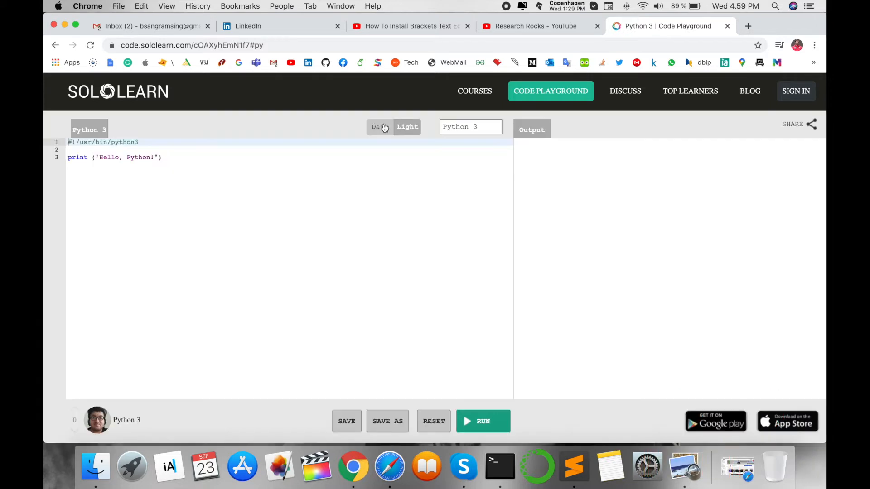
pyautogui.click(470, 127)
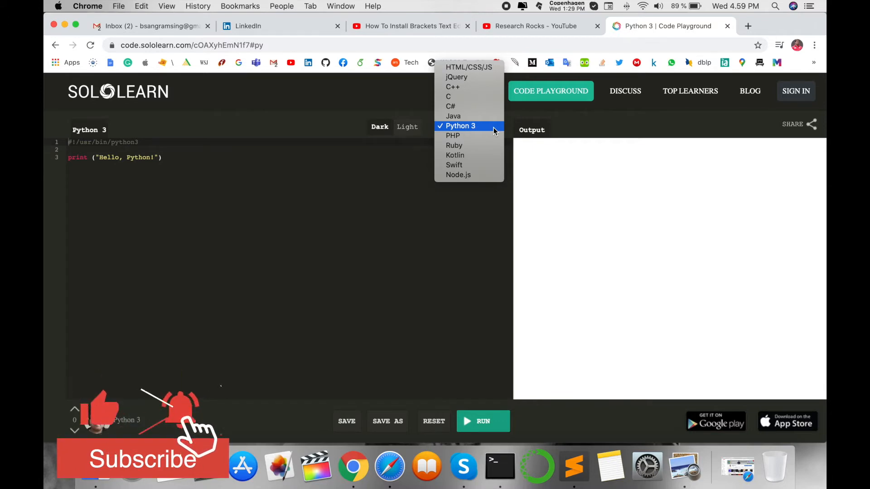
pyautogui.click(459, 126)
pyautogui.write('Word')
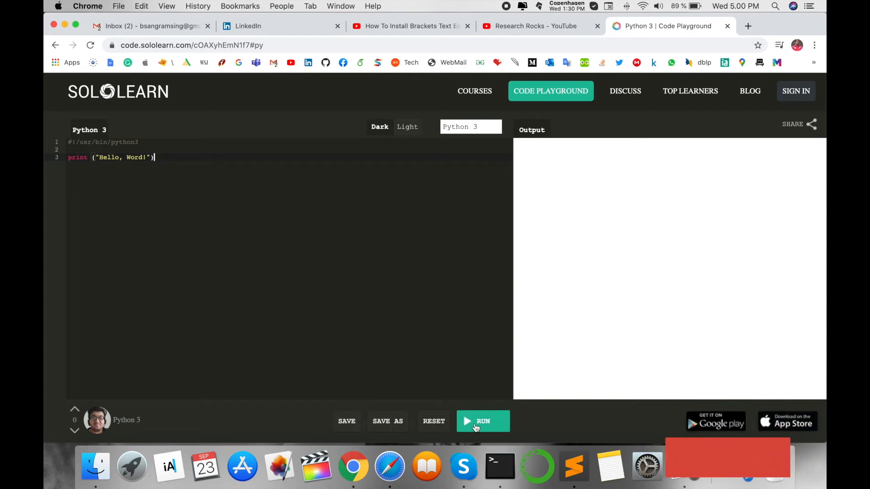
# - Run the edited print program so the output shows 'Hello, Word!'
pyautogui.click(481, 421)
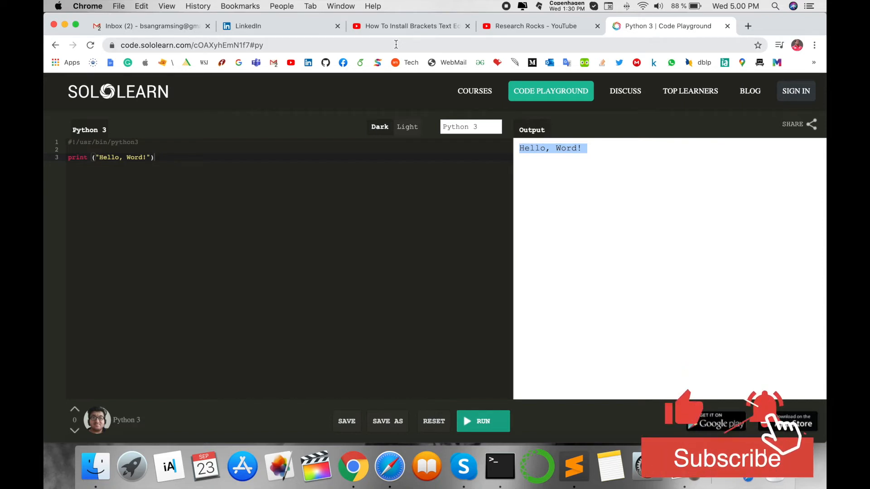
pyautogui.moveTo(796, 91)
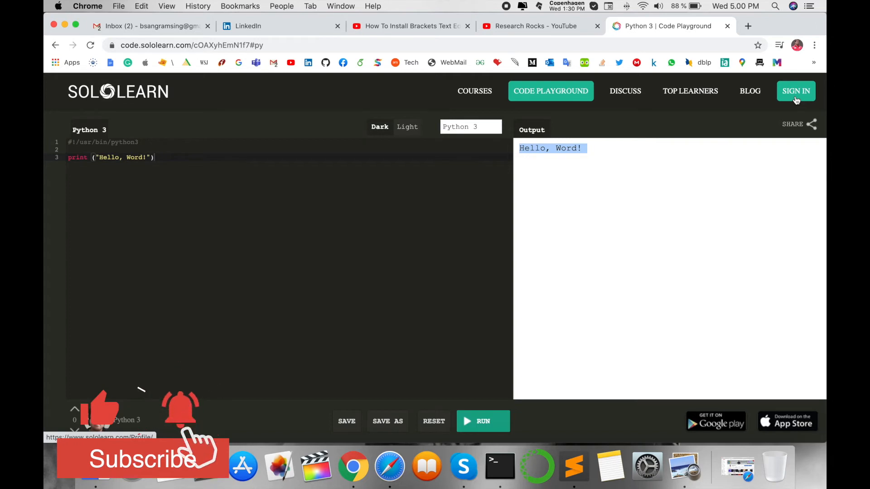
pyautogui.moveTo(689, 374)
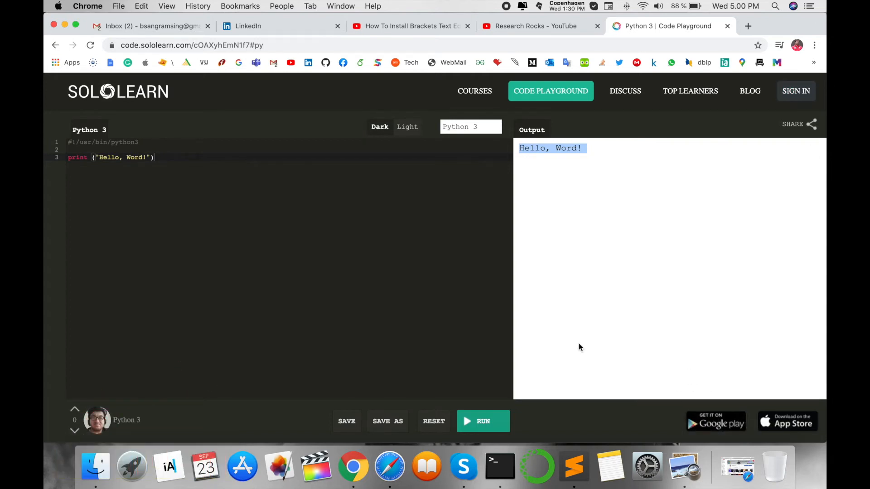
pyautogui.moveTo(730, 425)
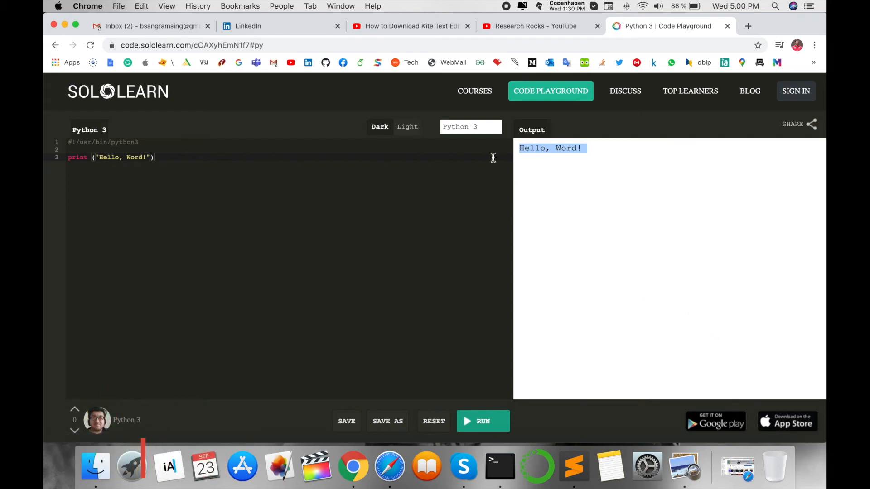
pyautogui.click(470, 127)
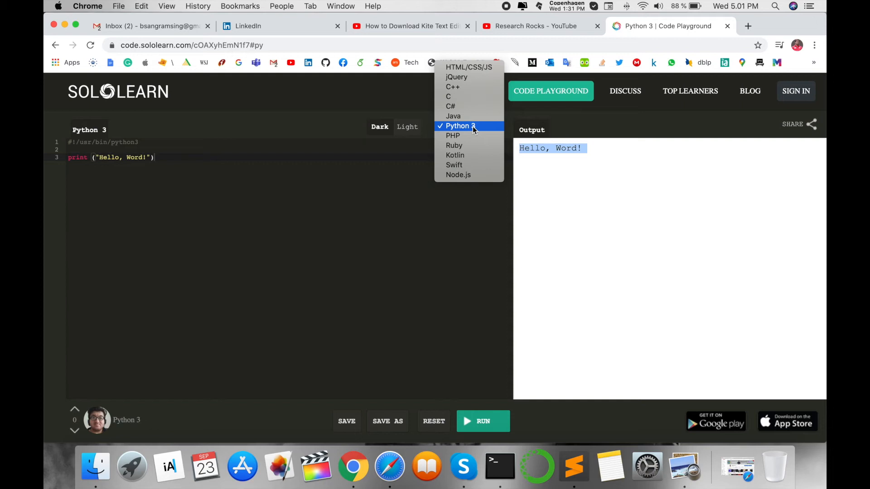
pyautogui.click(457, 125)
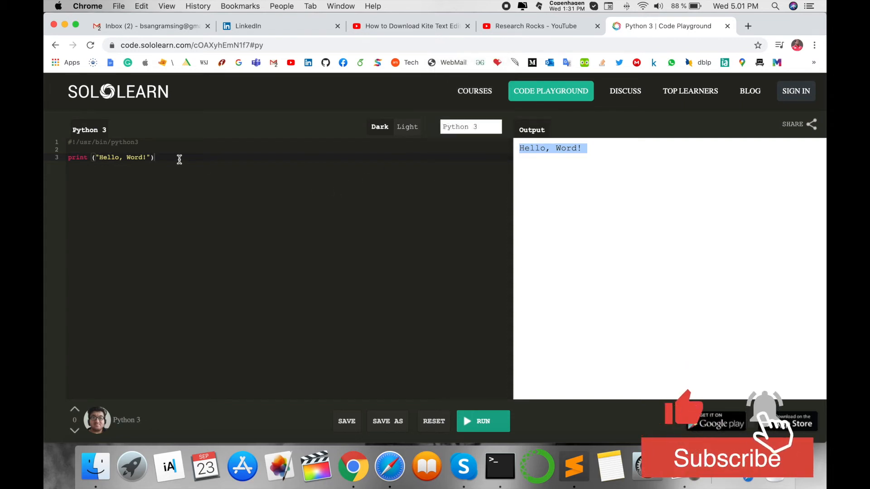
# - Replace the code with an int(input()) program adding two numbers and printing the sum, then run it
pyautogui.click(433, 421)
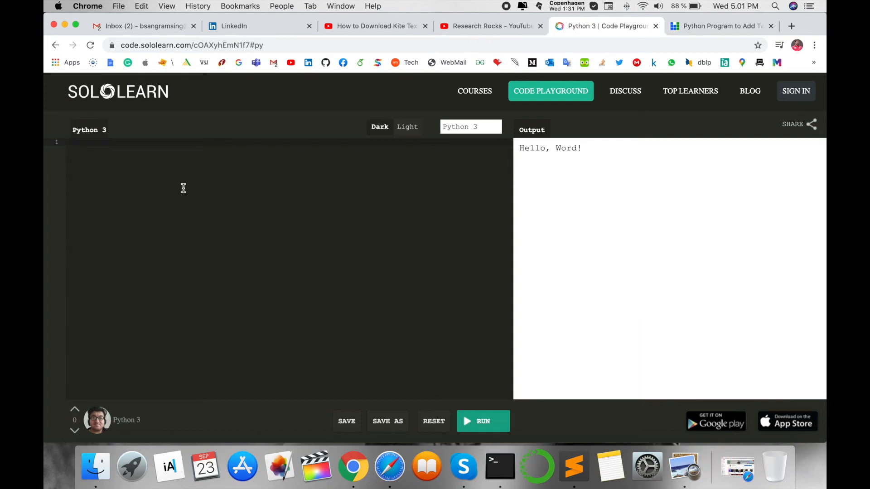
pyautogui.write('a = int(input("enter first number: "))')
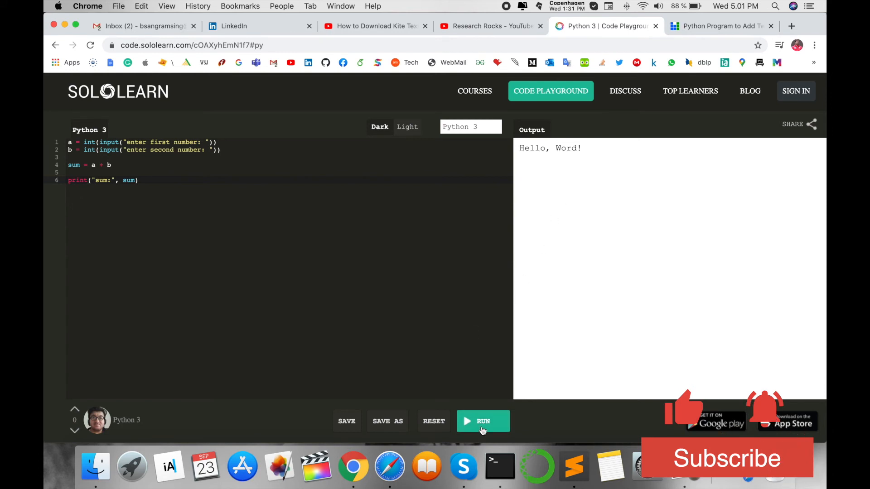
pyautogui.click(482, 421)
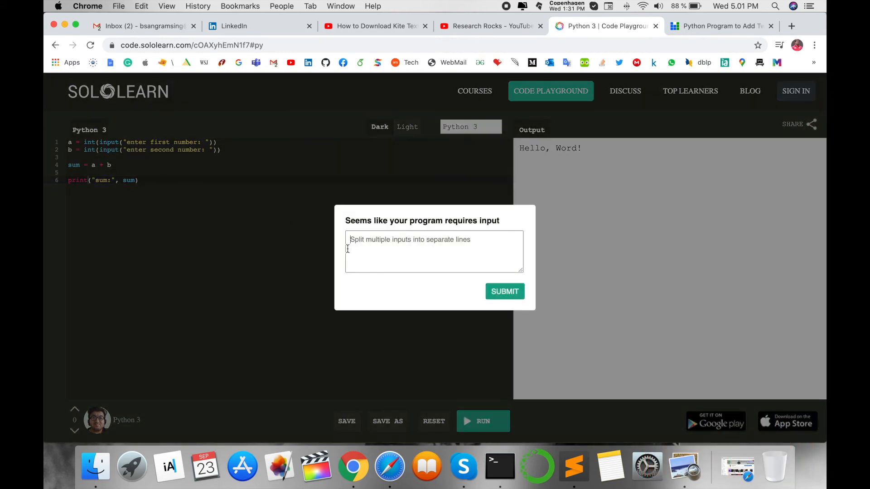
# - Enter 5 and 6 on separate lines in the input dialog and submit them
pyautogui.write('5')
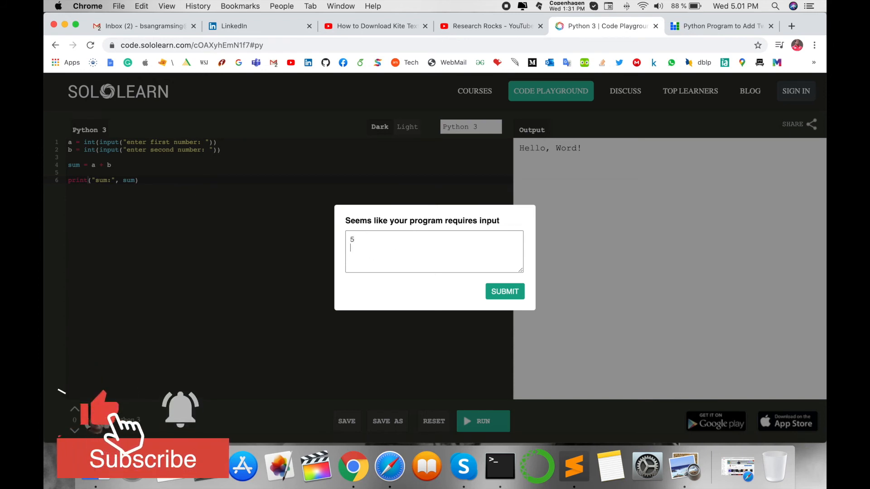
pyautogui.write('9')
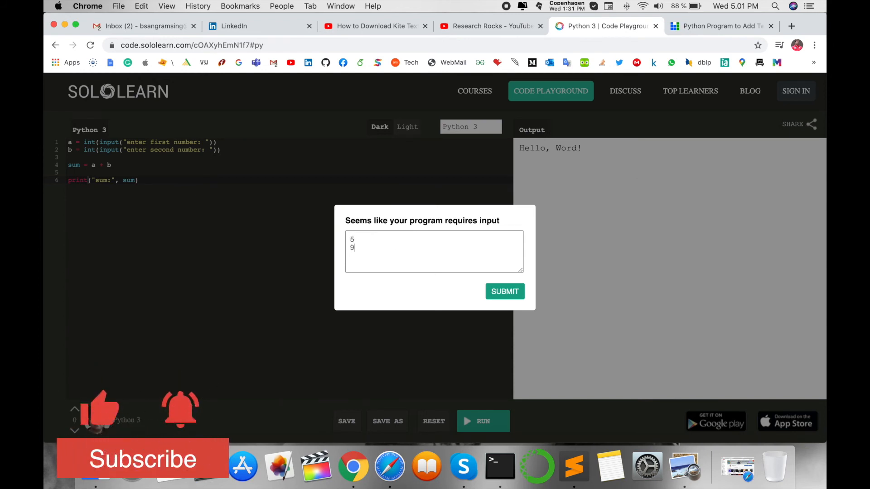
pyautogui.write('6')
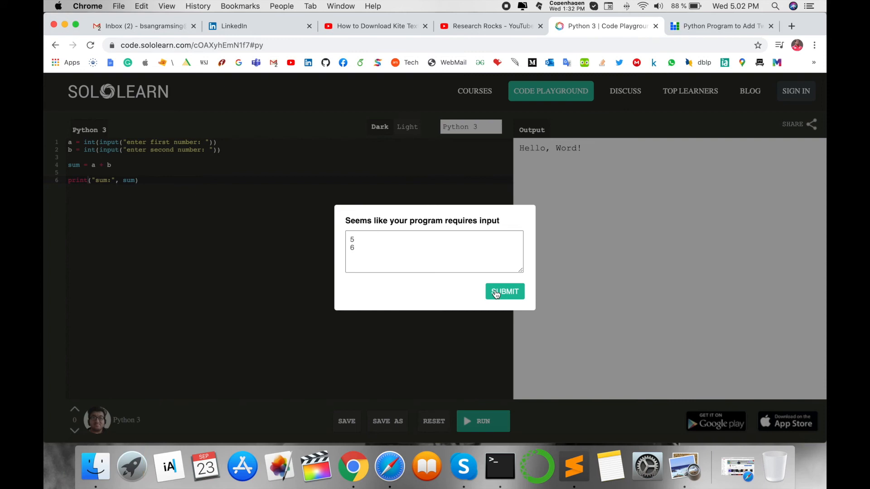
pyautogui.click(504, 291)
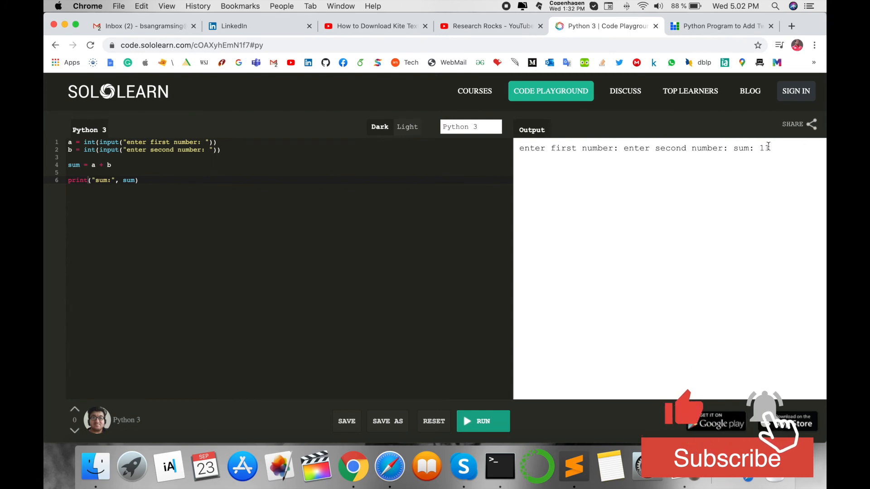
# - Highlight 'sum: 11' in the output, then switch to the Research Rocks YouTube tab
pyautogui.doubleClick(742, 148)
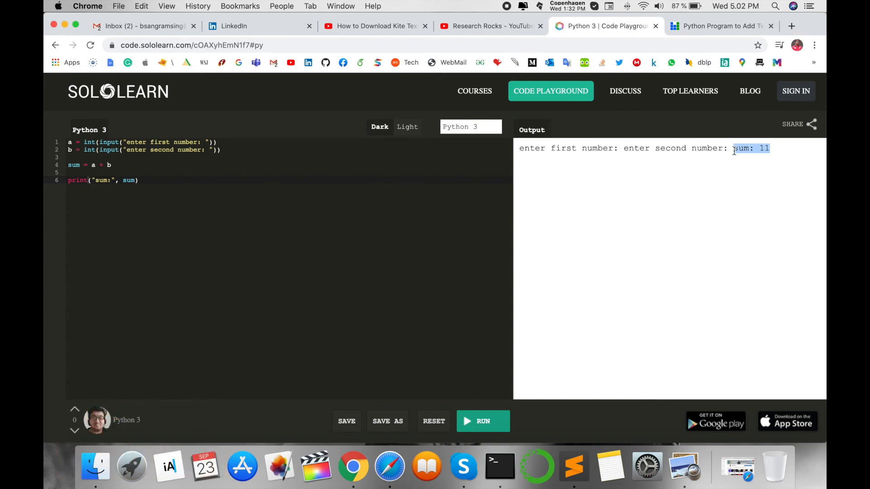
pyautogui.moveTo(448, 119)
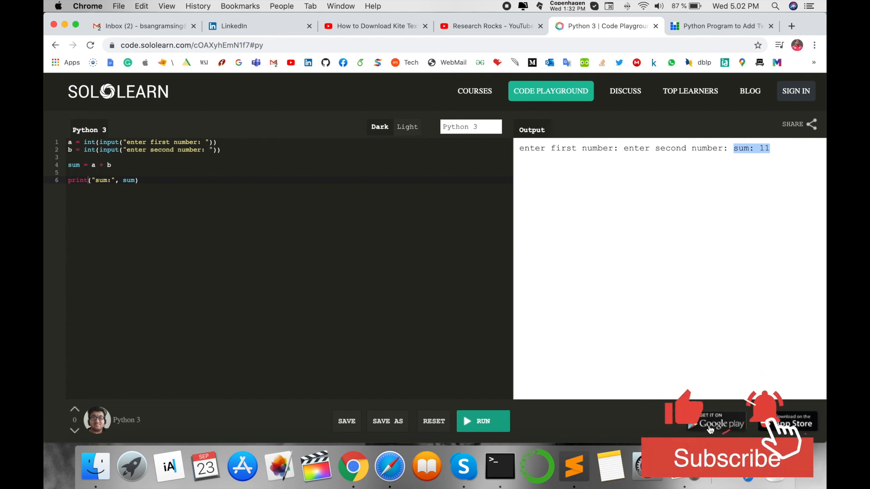
pyautogui.moveTo(794, 432)
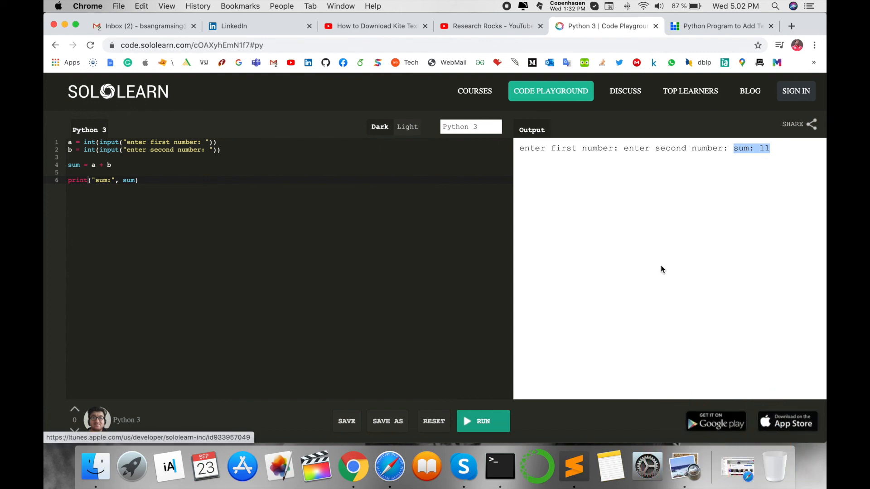
pyautogui.moveTo(467, 254)
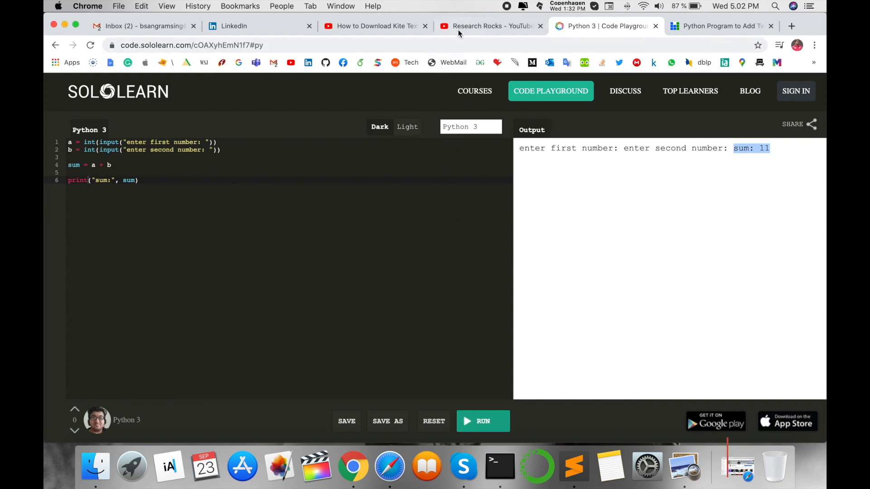
pyautogui.click(488, 26)
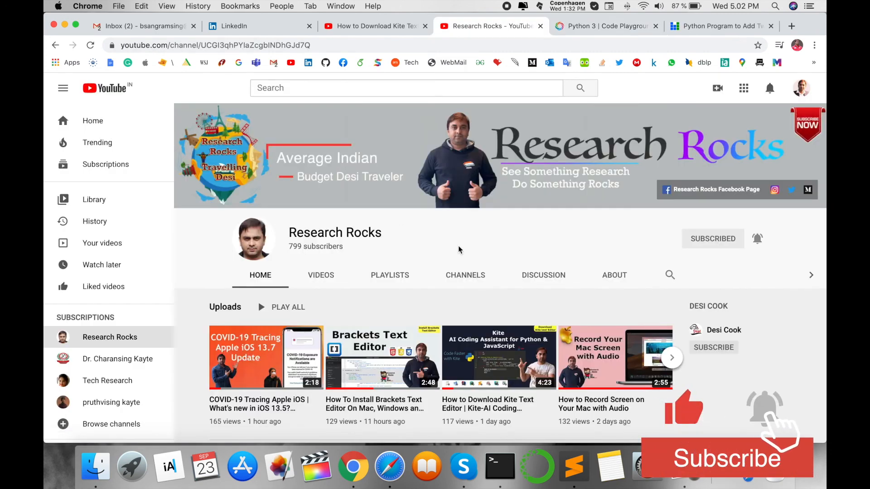